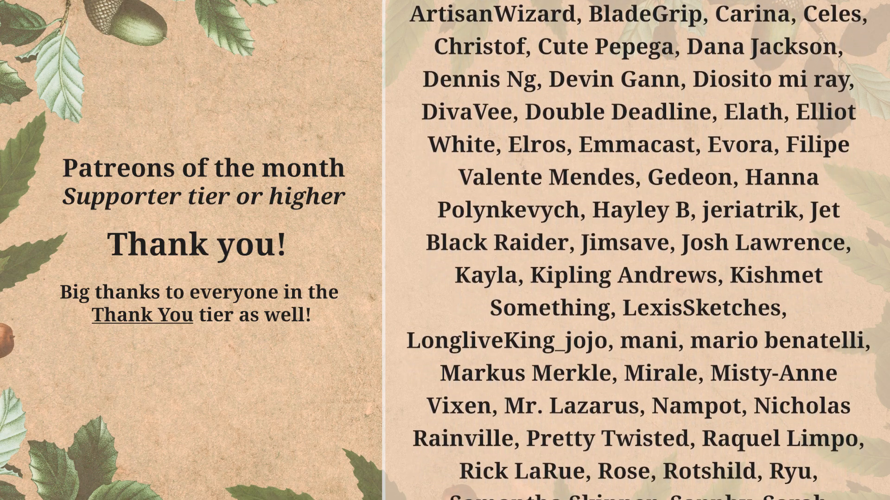
Choose the brown-haired runner on the Select a character screen.
{"action": "scroll", "scroll_direction": "down", "scroll_amount": 3}
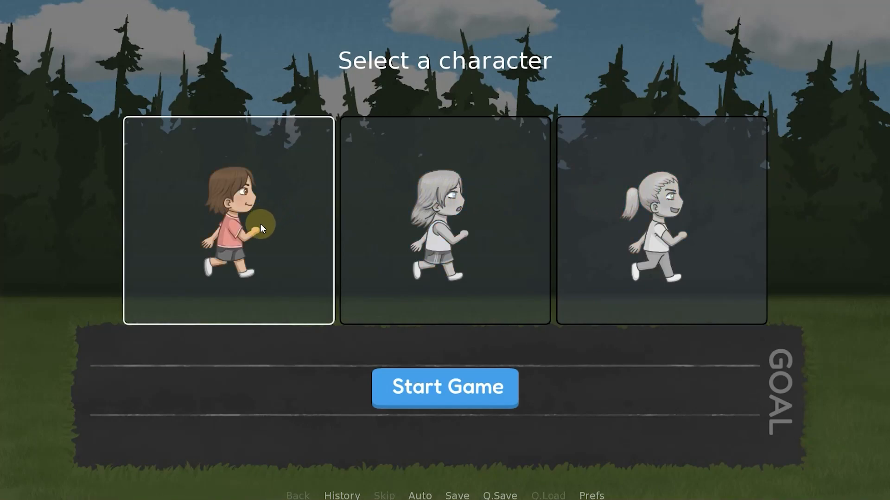
{"action": "left_click", "coordinate": [445, 389]}
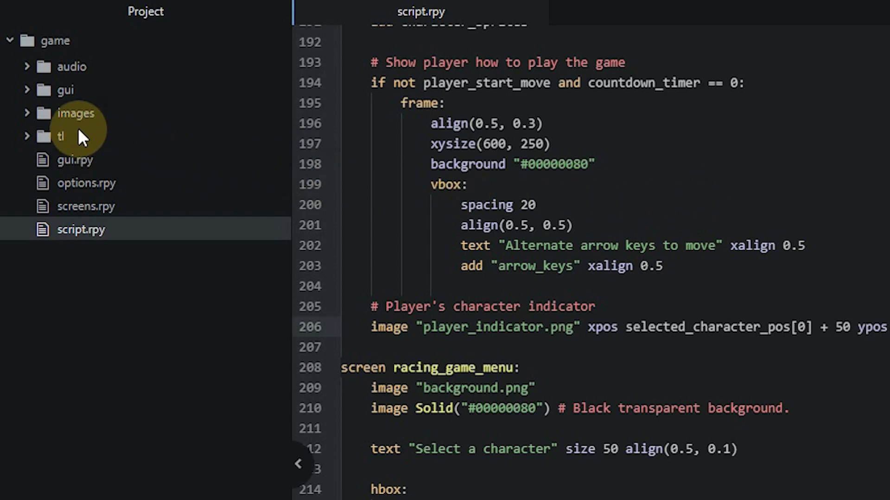
Collapse the Tree View so the player indicator line in script.rpy shows fully.
{"action": "left_click", "coordinate": [75, 113]}
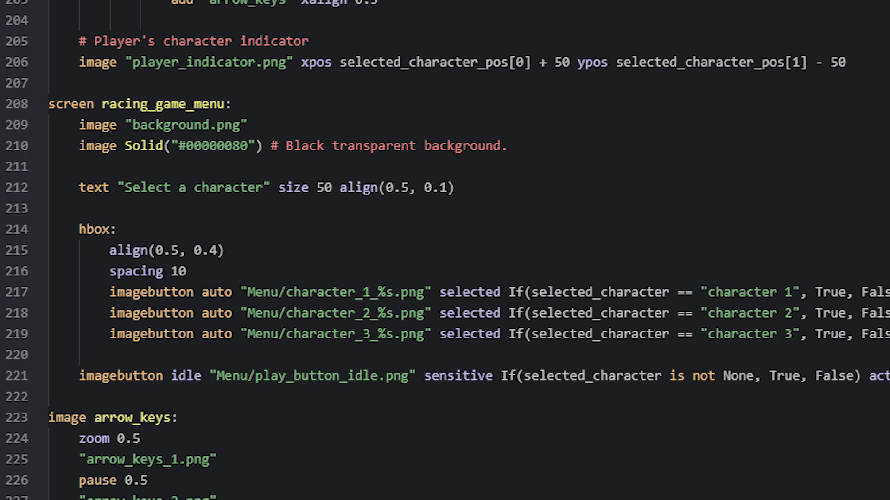
{"action": "scroll", "scroll_direction": "right", "scroll_amount": 3}
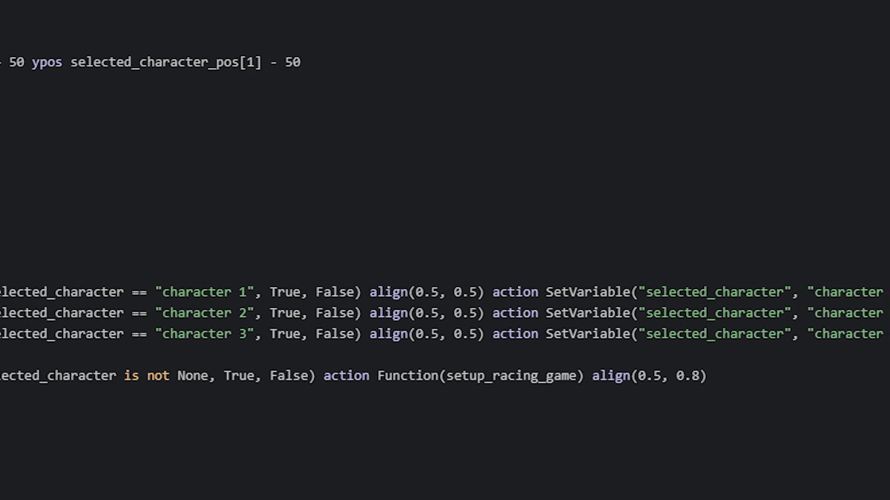
{"action": "scroll", "scroll_direction": "left", "scroll_amount": 3}
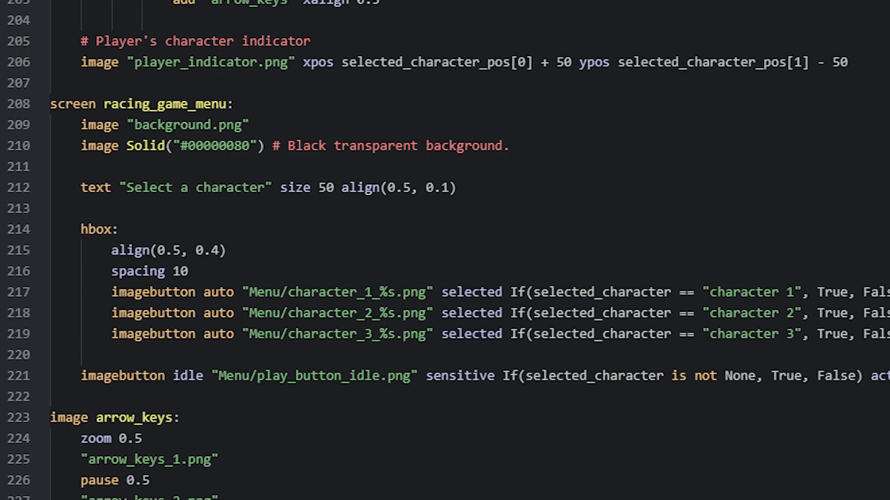
{"action": "double_click", "coordinate": [786, 375]}
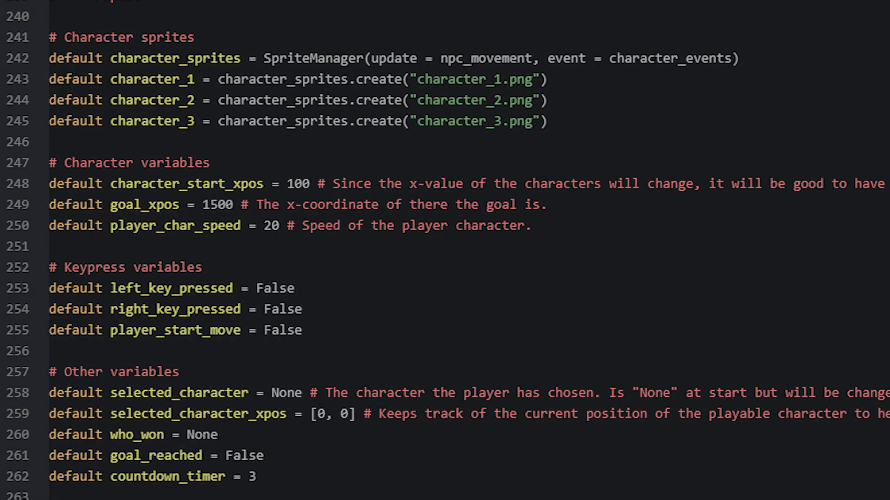
{"action": "scroll", "scroll_direction": "up", "scroll_amount": 3}
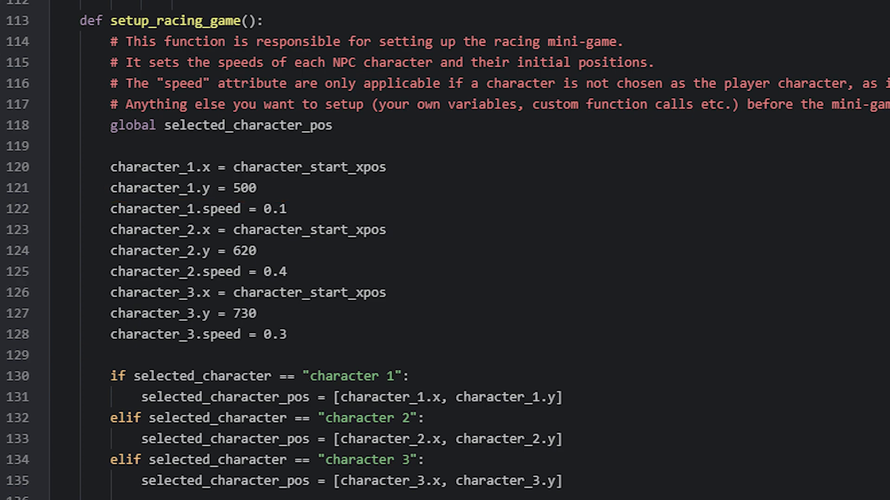
Select a word in the selected_character_pos block of setup_racing_game.
{"action": "double_click", "coordinate": [312, 166]}
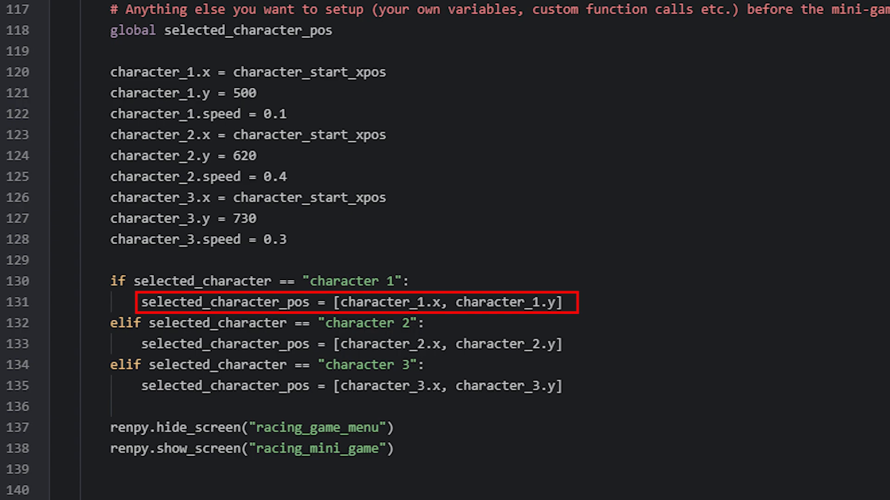
{"action": "scroll", "scroll_direction": "down", "scroll_amount": 3}
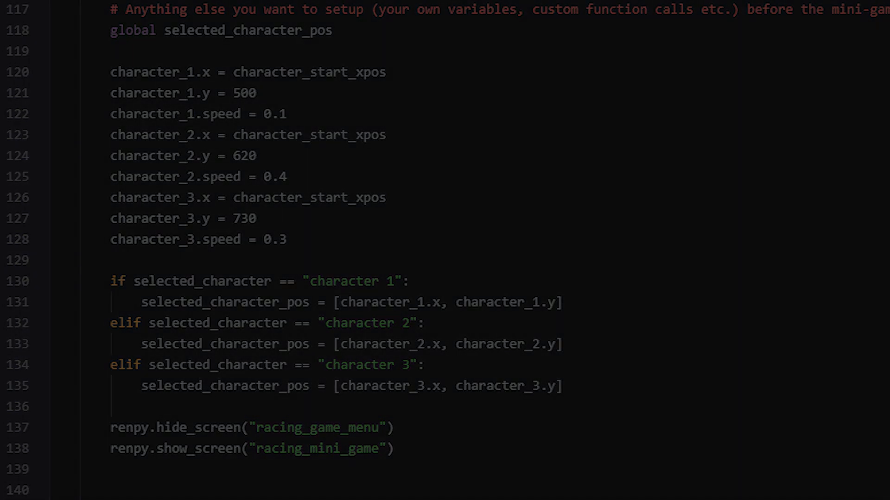
{"action": "scroll", "scroll_direction": "down", "scroll_amount": 3}
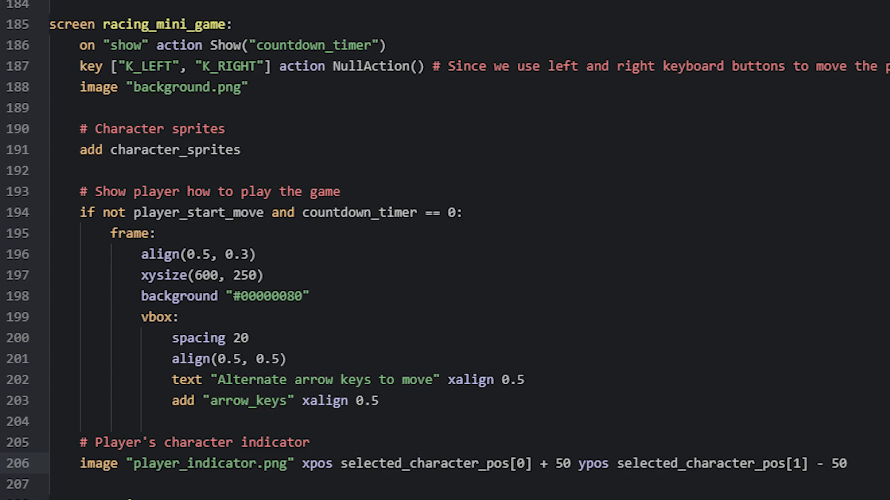
{"action": "double_click", "coordinate": [711, 464]}
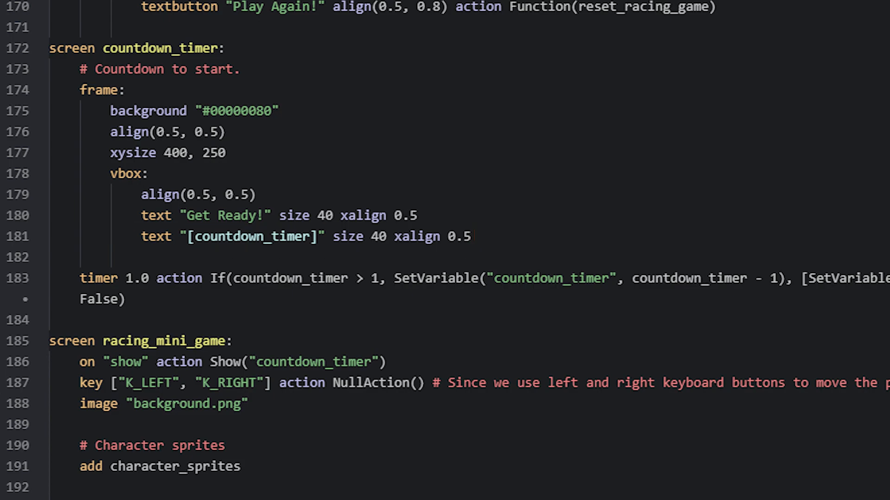
{"action": "scroll", "scroll_direction": "down", "scroll_amount": 3}
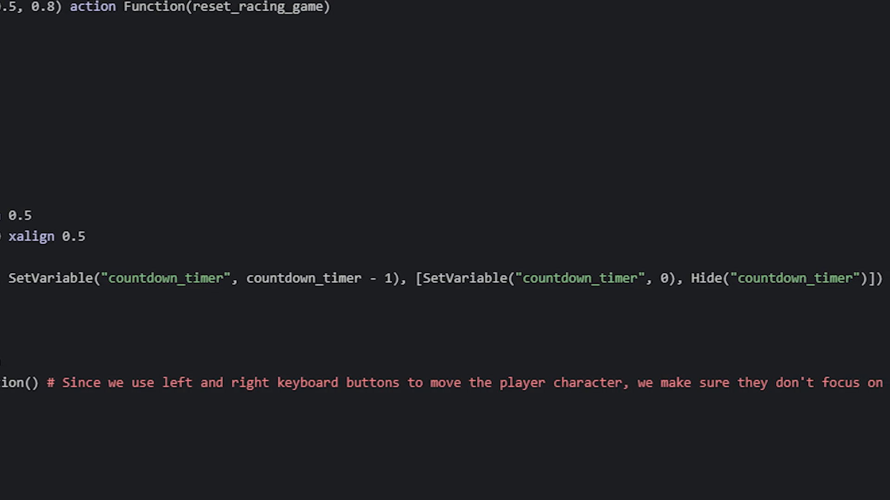
{"action": "double_click", "coordinate": [647, 278]}
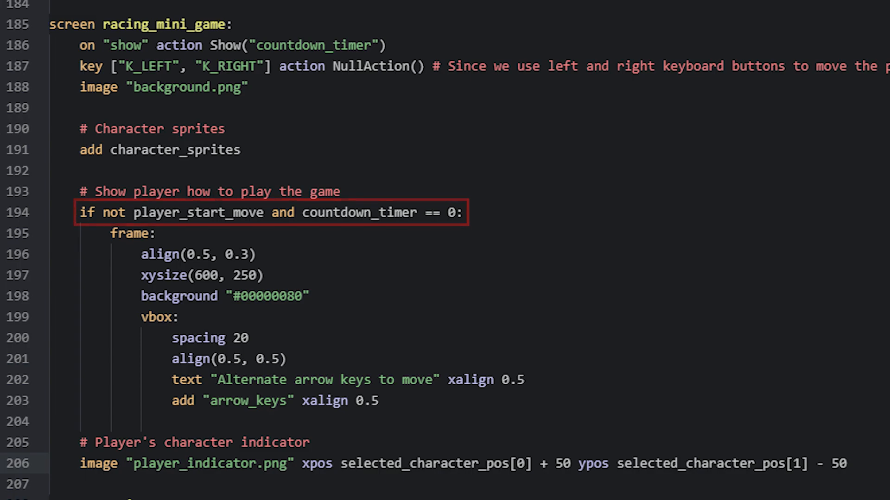
{"action": "left_click", "coordinate": [273, 213]}
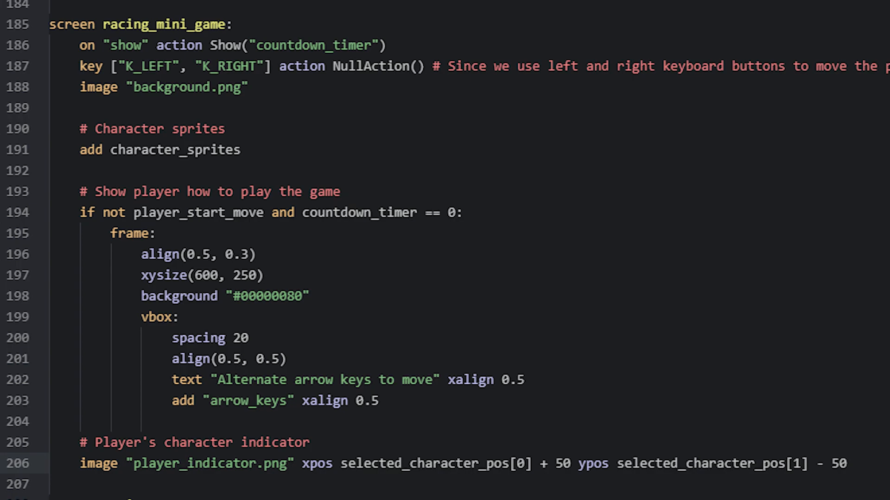